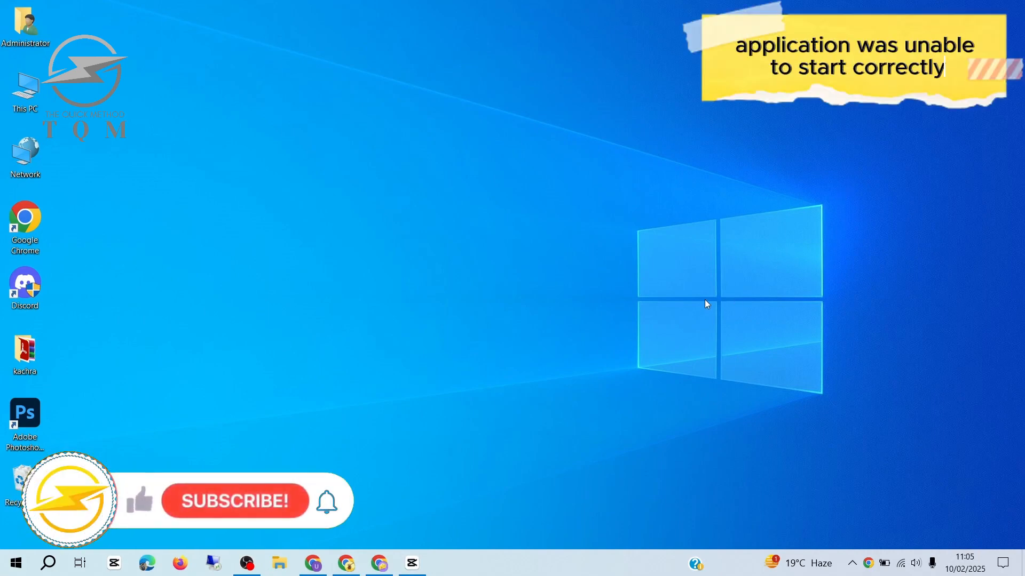
pyautogui.moveTo(692, 312)
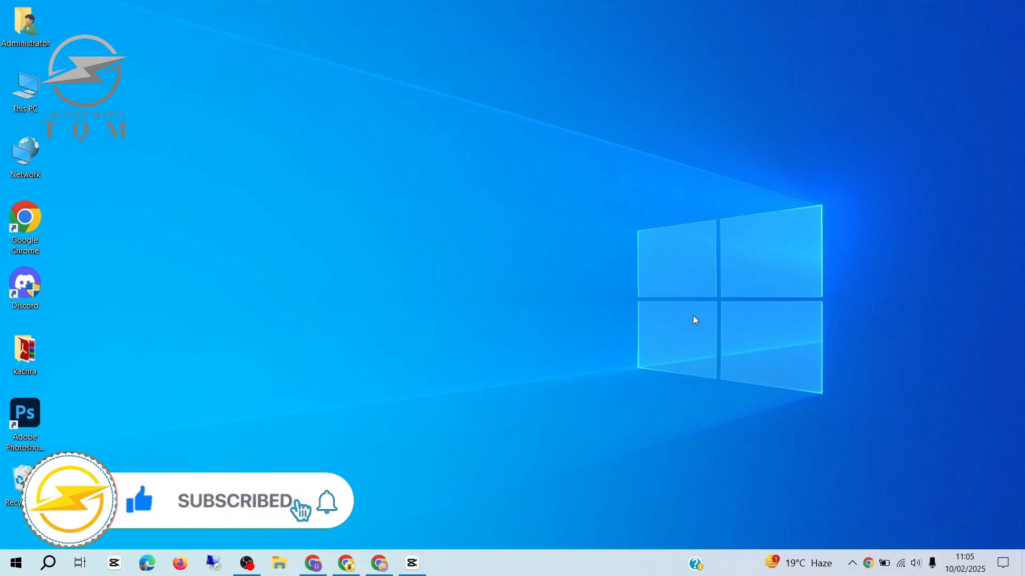
pyautogui.moveTo(588, 326)
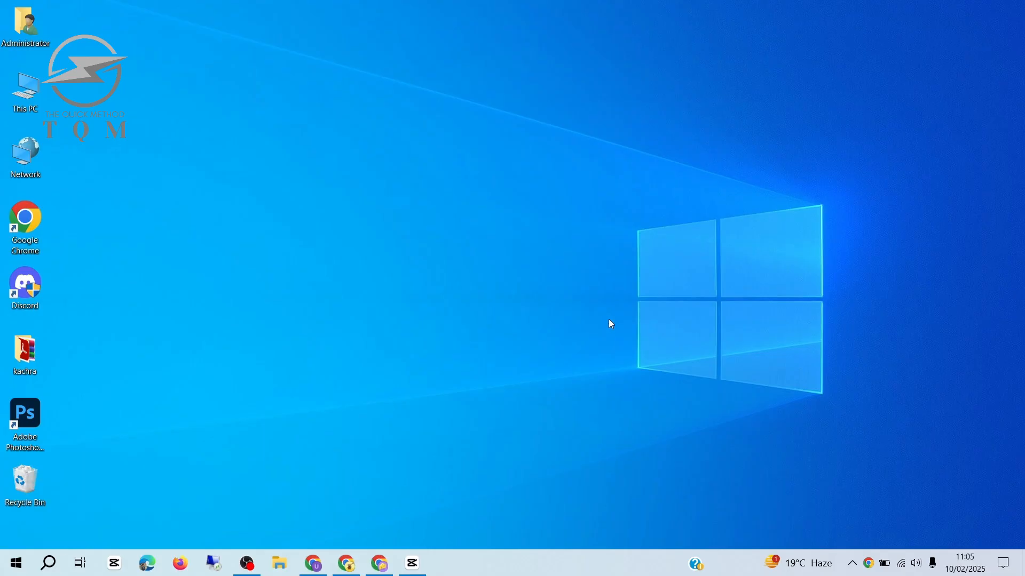
# Launch Control Panel from taskbar search and go to its Programs category.
pyautogui.click(48, 563)
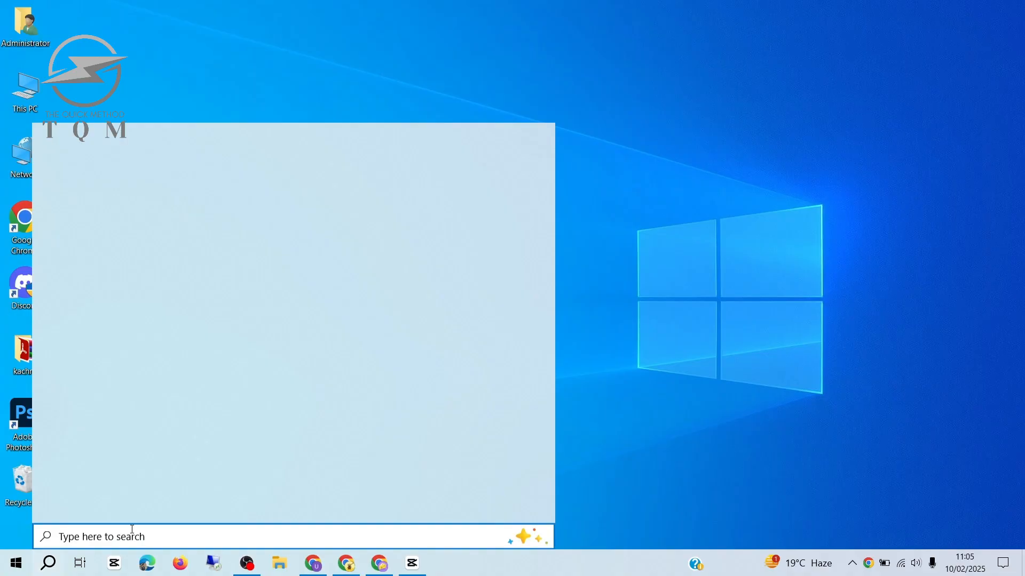
pyautogui.write('control Panel')
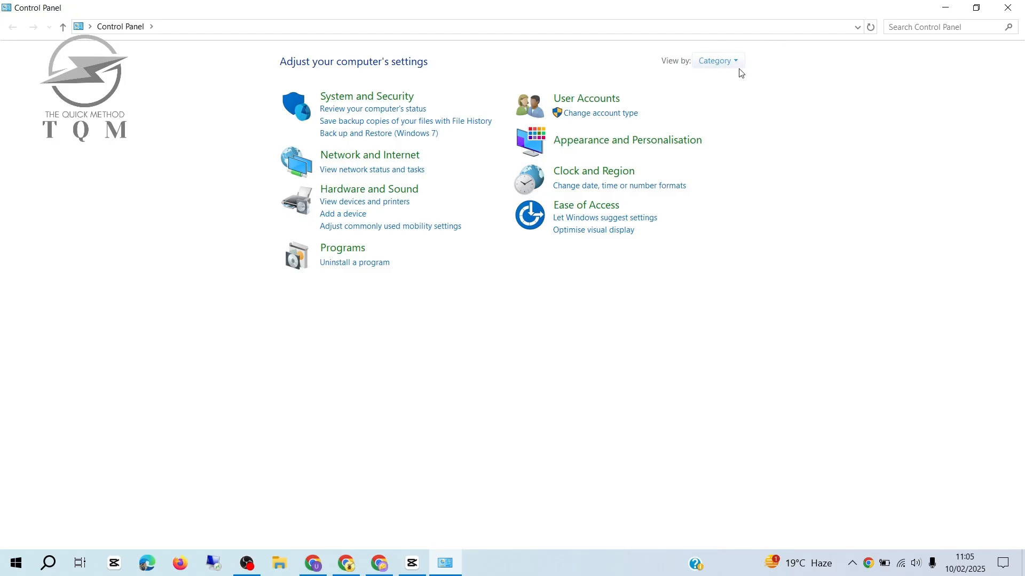
pyautogui.moveTo(406, 309)
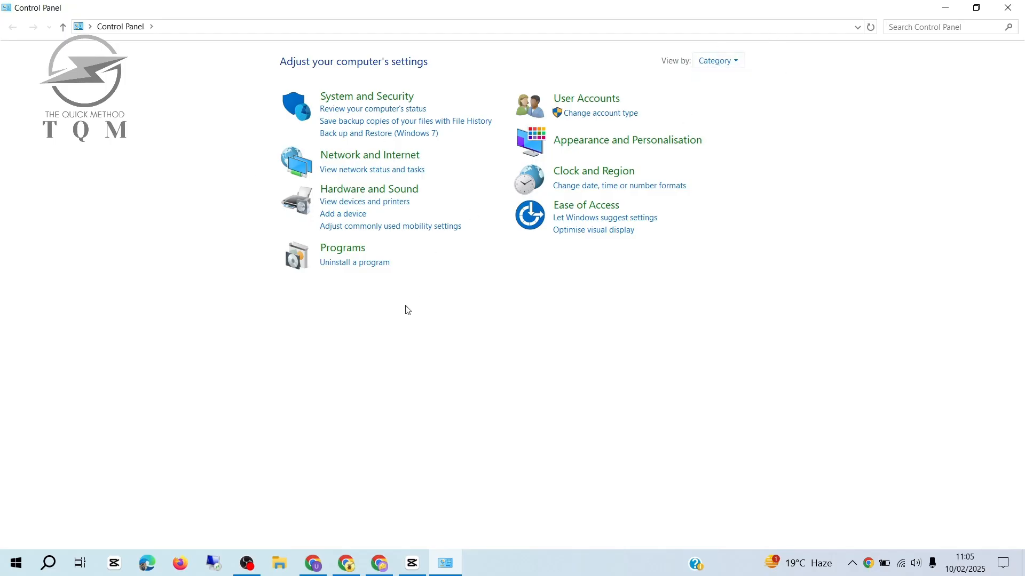
pyautogui.click(342, 247)
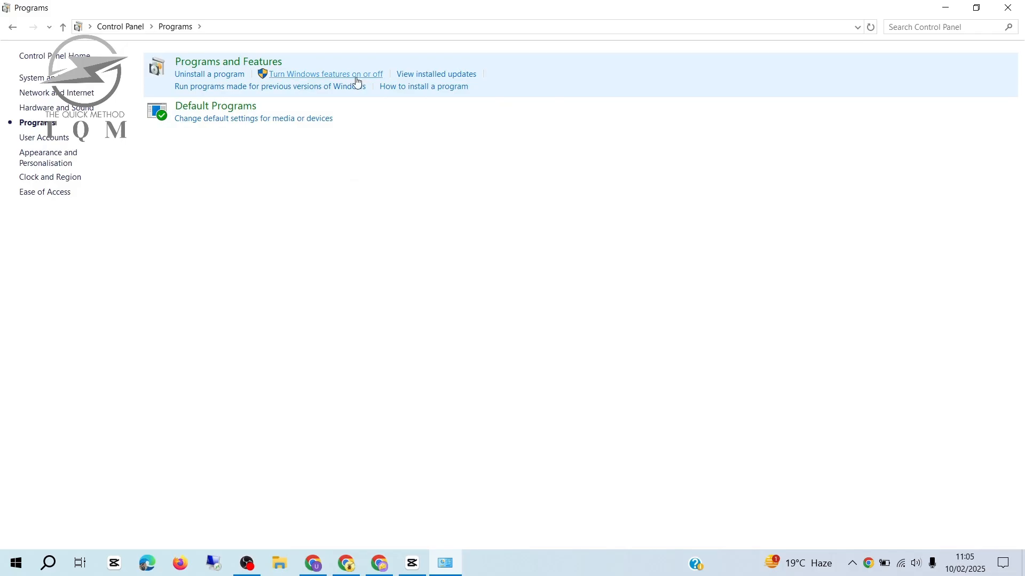
pyautogui.click(324, 73)
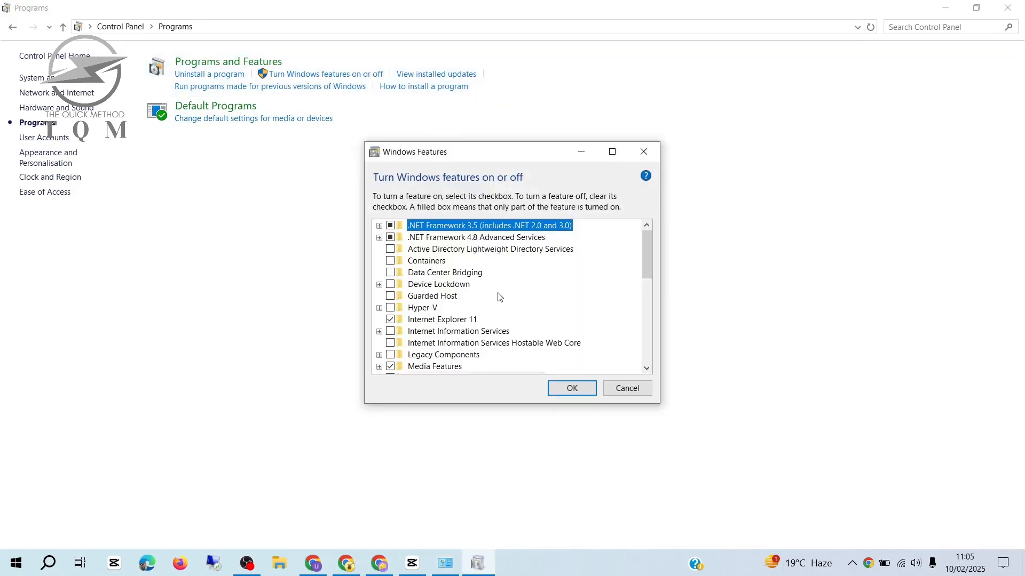
pyautogui.moveTo(443, 237)
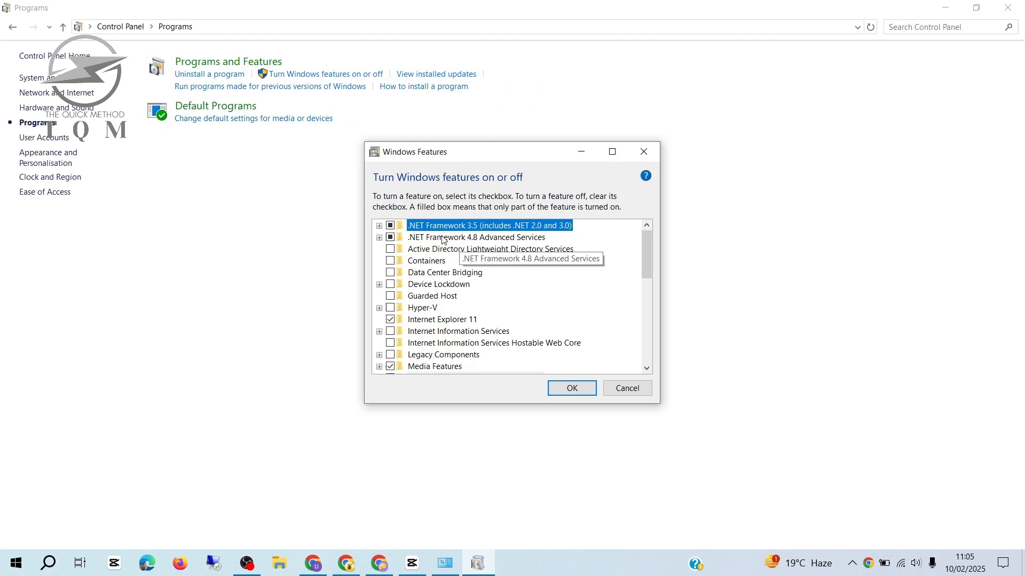
pyautogui.moveTo(444, 228)
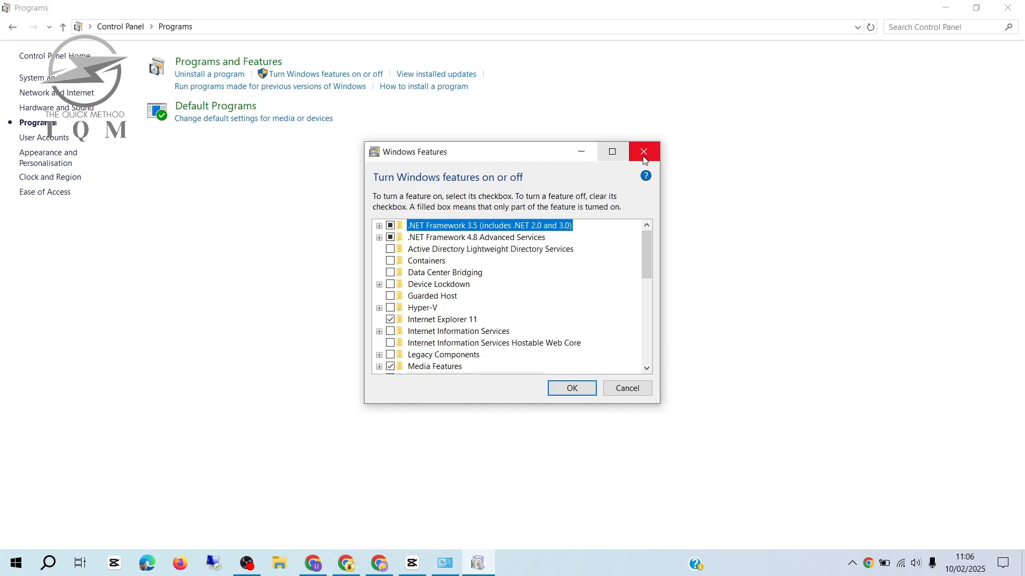
pyautogui.click(643, 151)
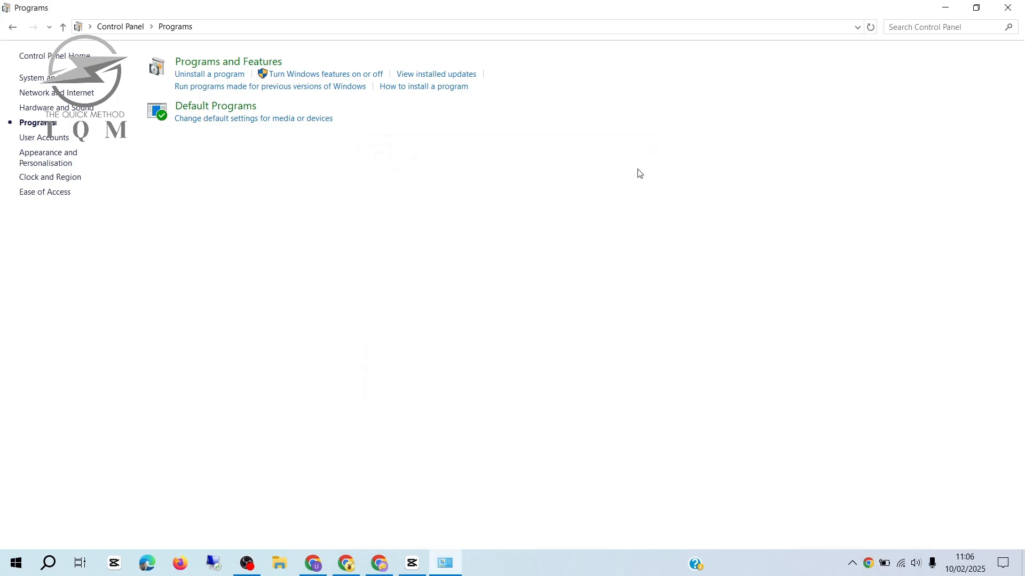
pyautogui.moveTo(477, 146)
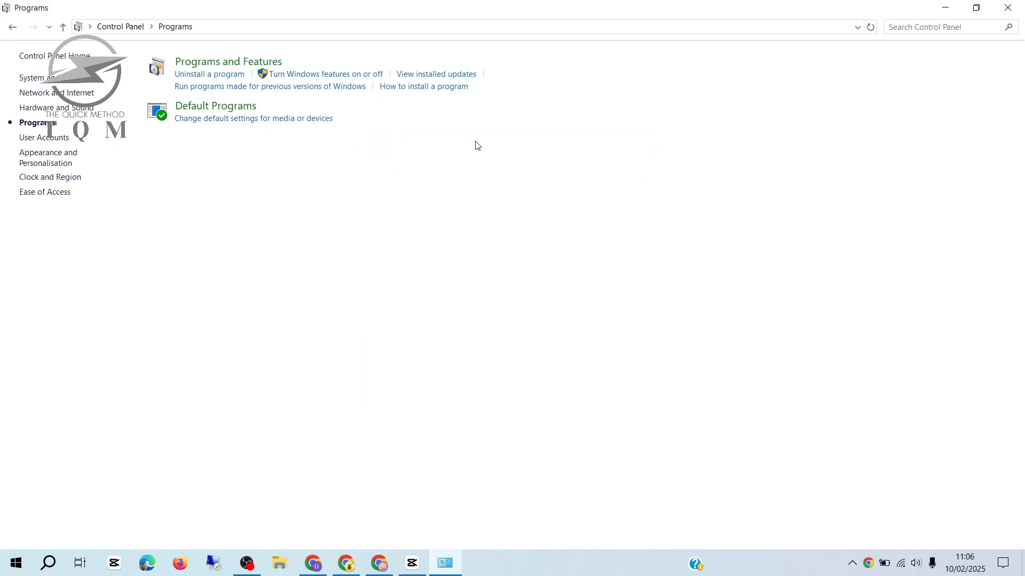
pyautogui.moveTo(309, 73)
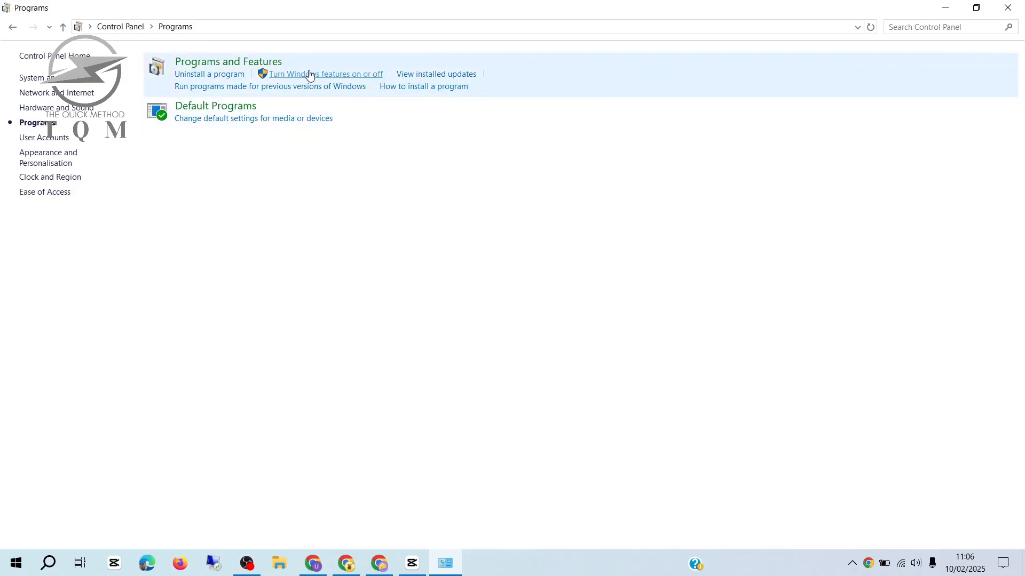
pyautogui.click(324, 74)
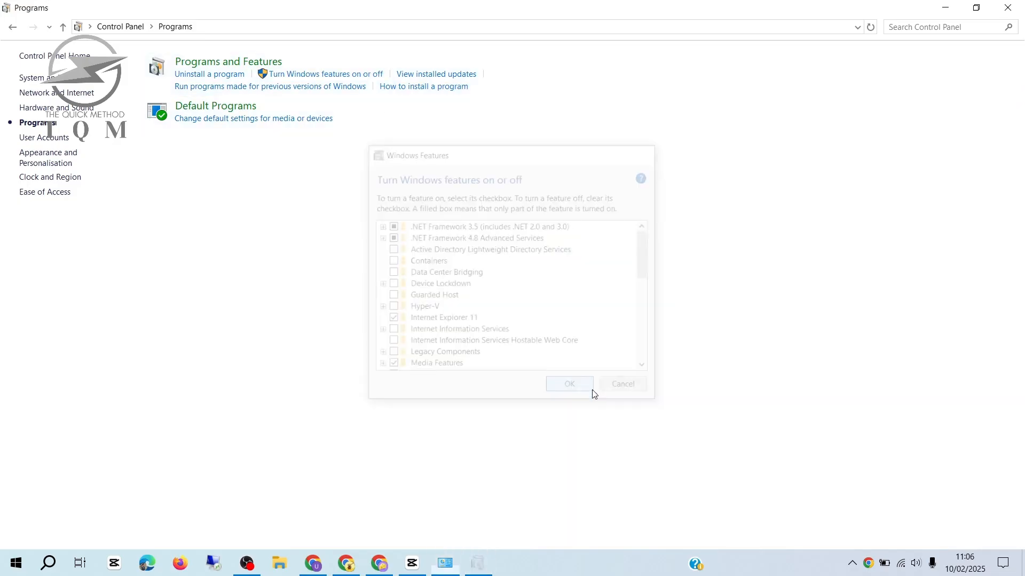
pyautogui.click(621, 384)
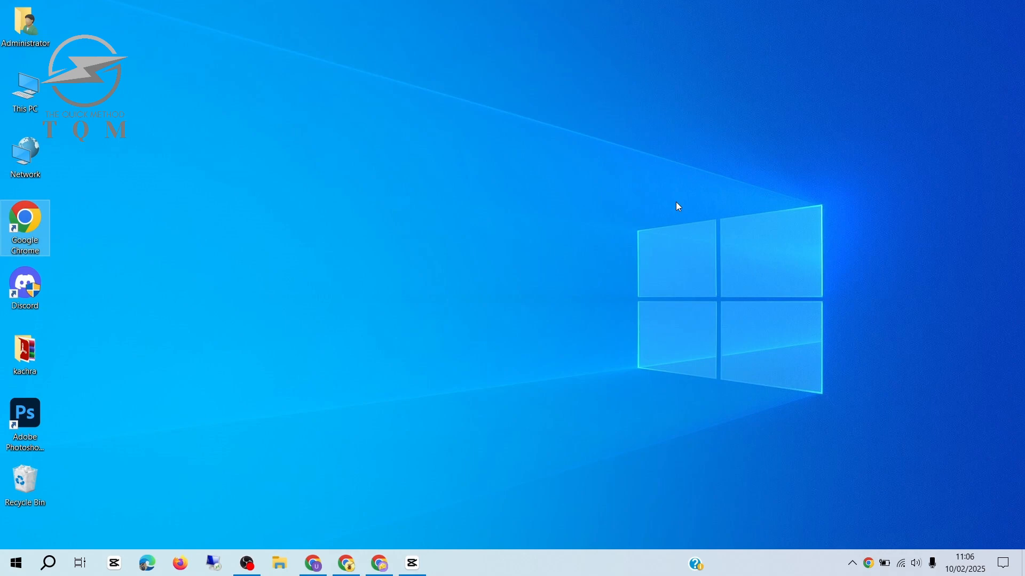
pyautogui.moveTo(671, 234)
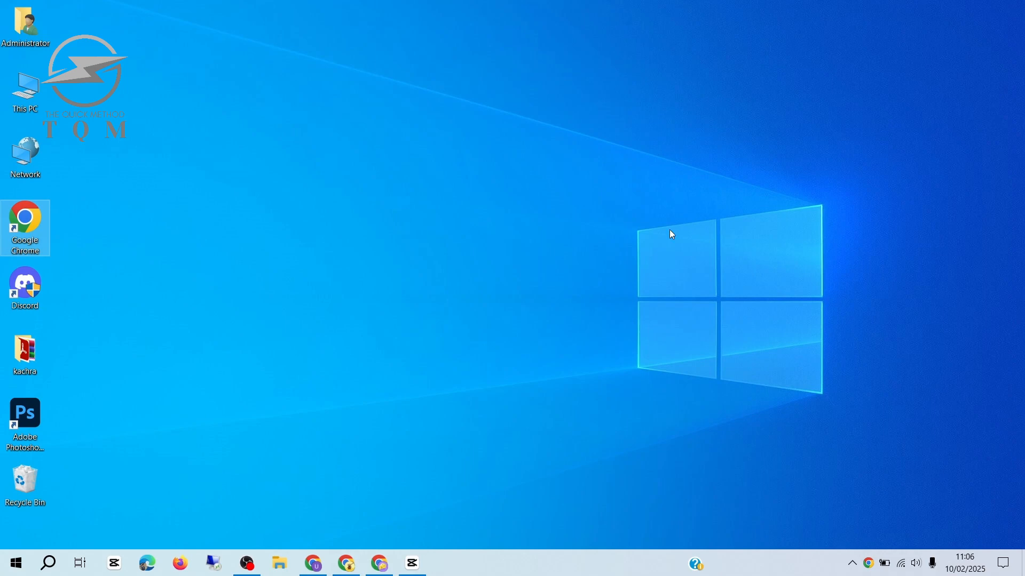
pyautogui.moveTo(278, 563)
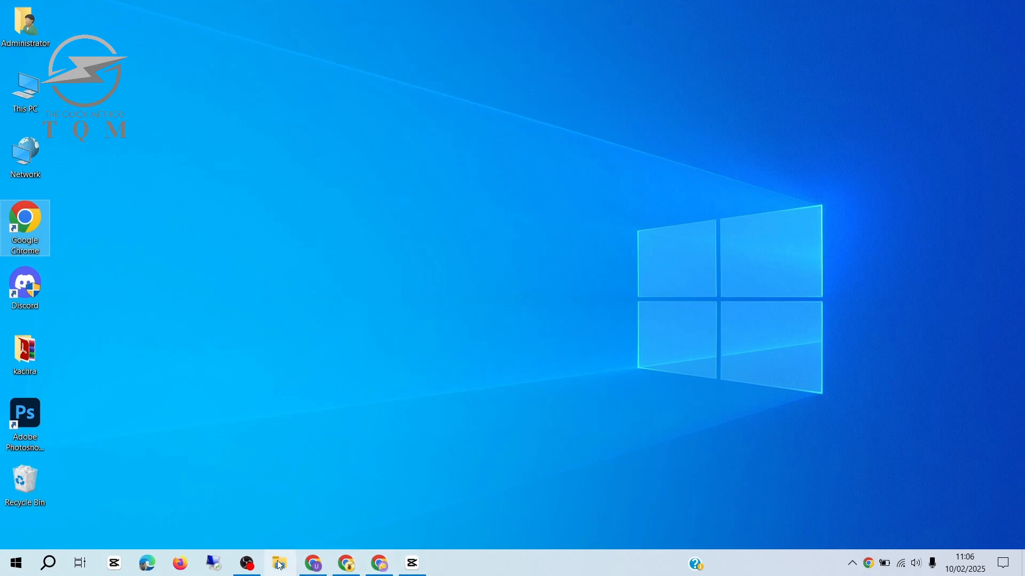
# Navigate File Explorer from This PC into C:\Windows\System32.
pyautogui.click(279, 563)
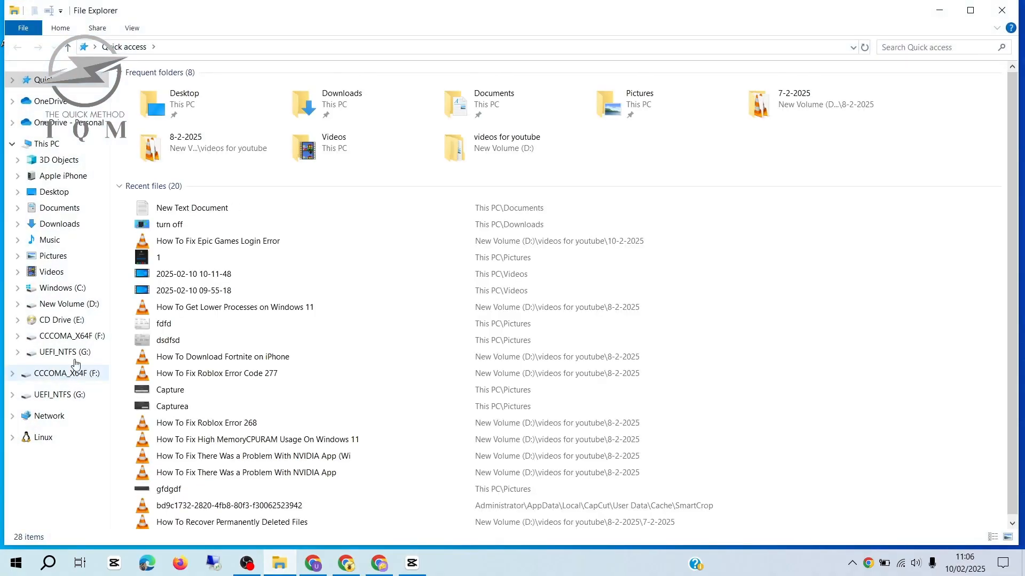
pyautogui.click(46, 143)
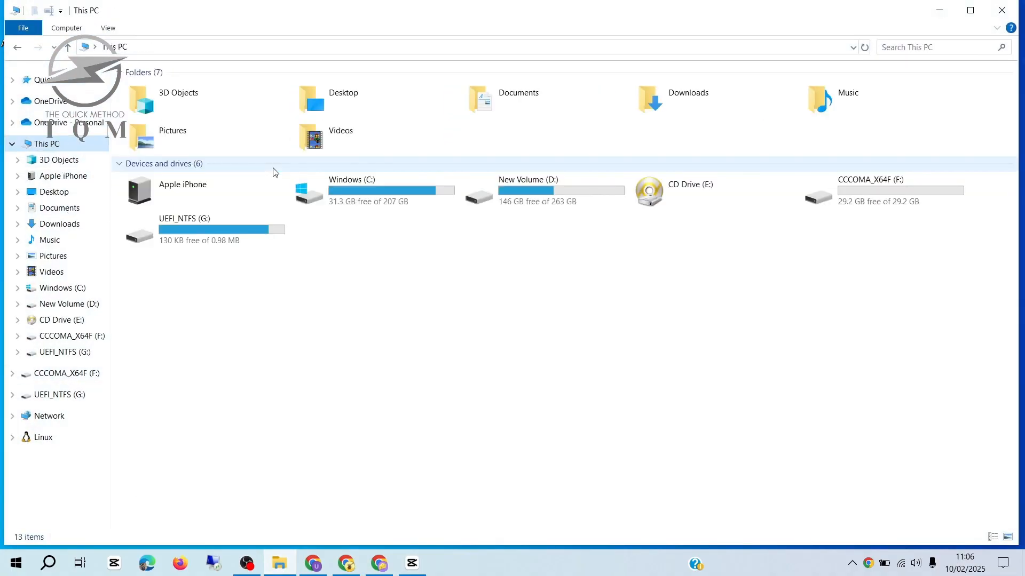
pyautogui.doubleClick(351, 190)
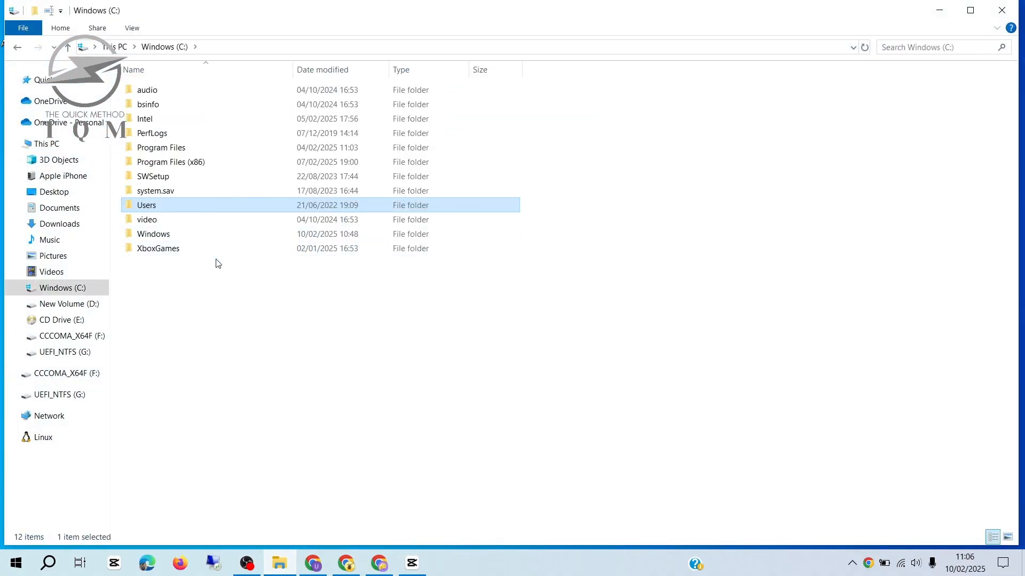
pyautogui.doubleClick(152, 234)
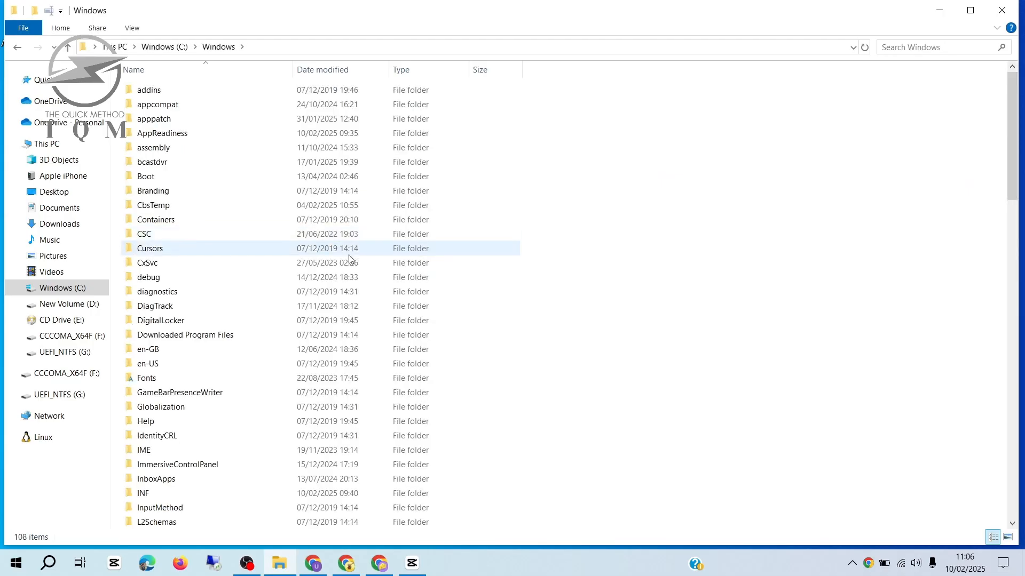
pyautogui.click(157, 287)
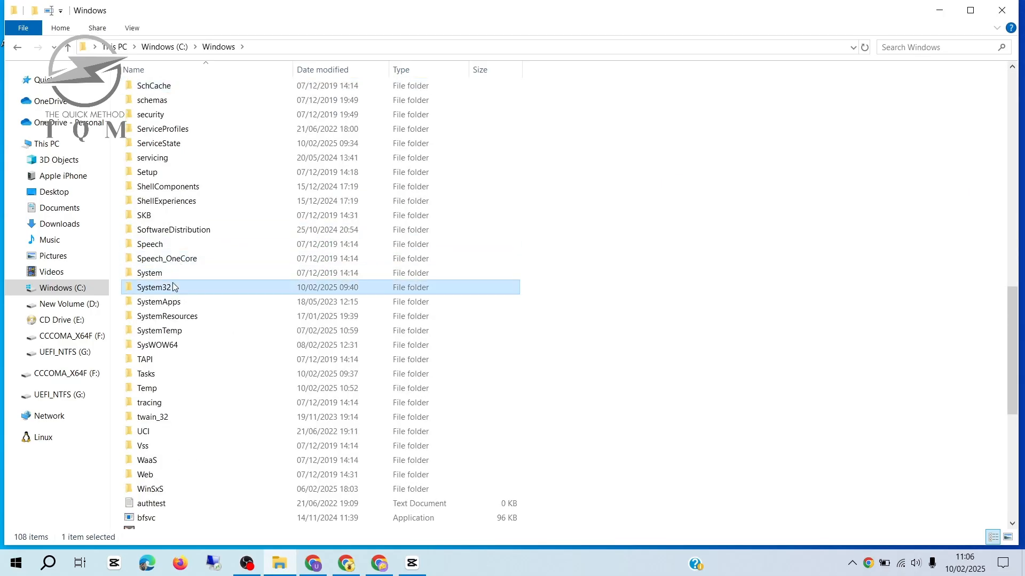
pyautogui.doubleClick(157, 287)
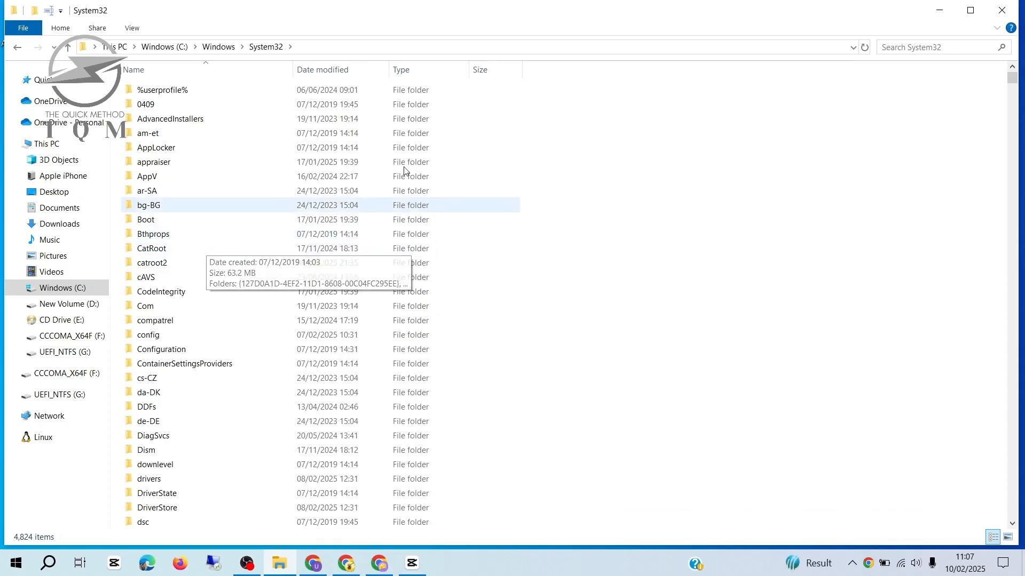
# Locate xinput1_3.dll in System32 and delete it via its context menu.
pyautogui.scroll(-3)
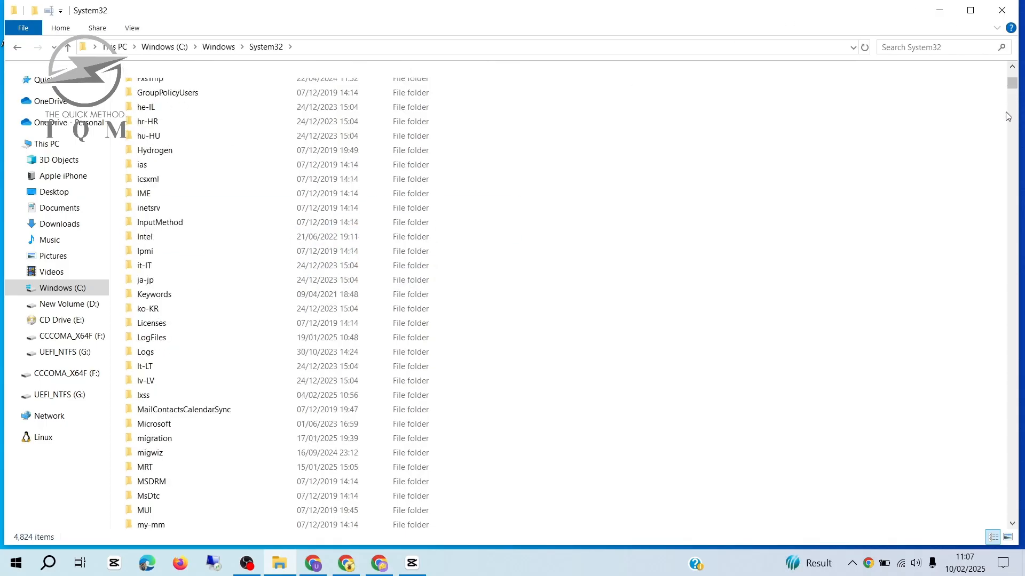
pyautogui.click(159, 132)
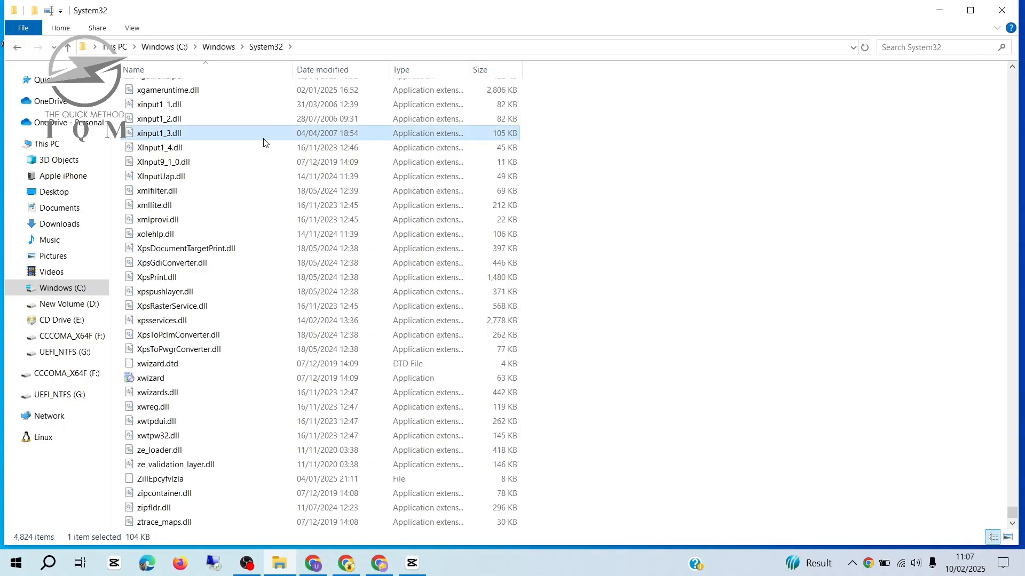
pyautogui.rightClick(159, 132)
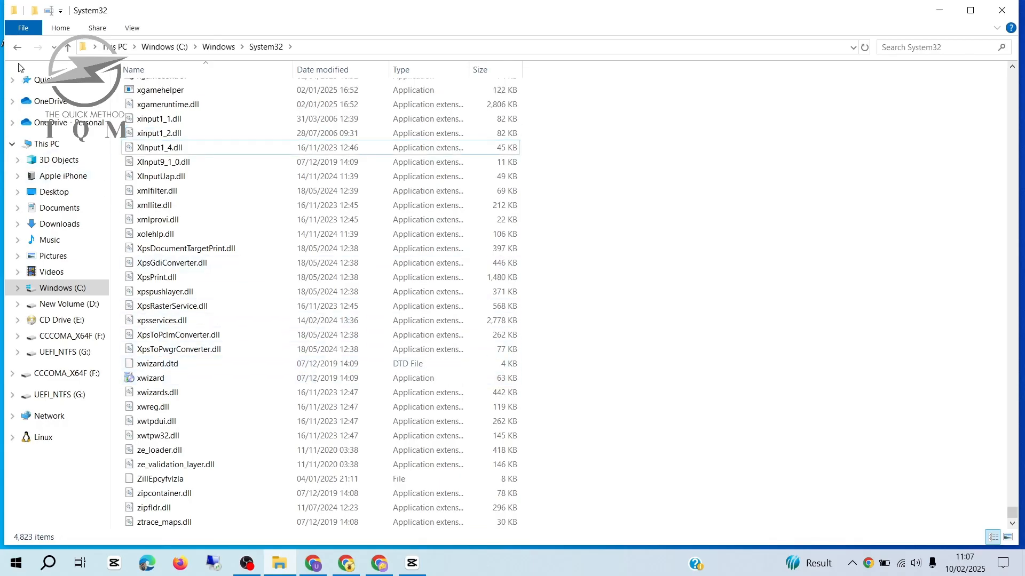
# Go back to C:\Windows, enter SysWOW64 and bring up actions for its xinput DLL.
pyautogui.click(17, 47)
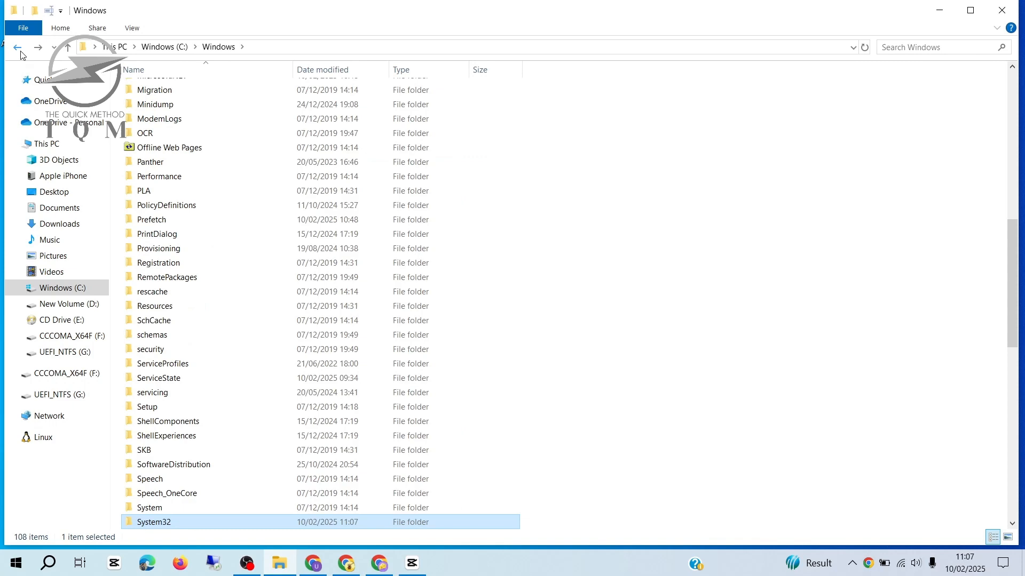
pyautogui.moveTo(995, 257)
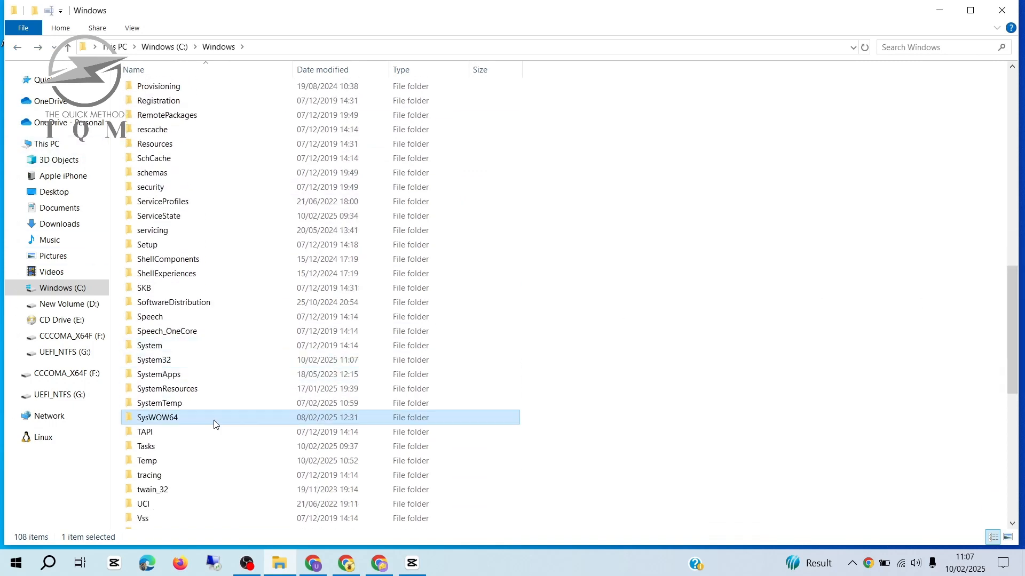
pyautogui.doubleClick(157, 417)
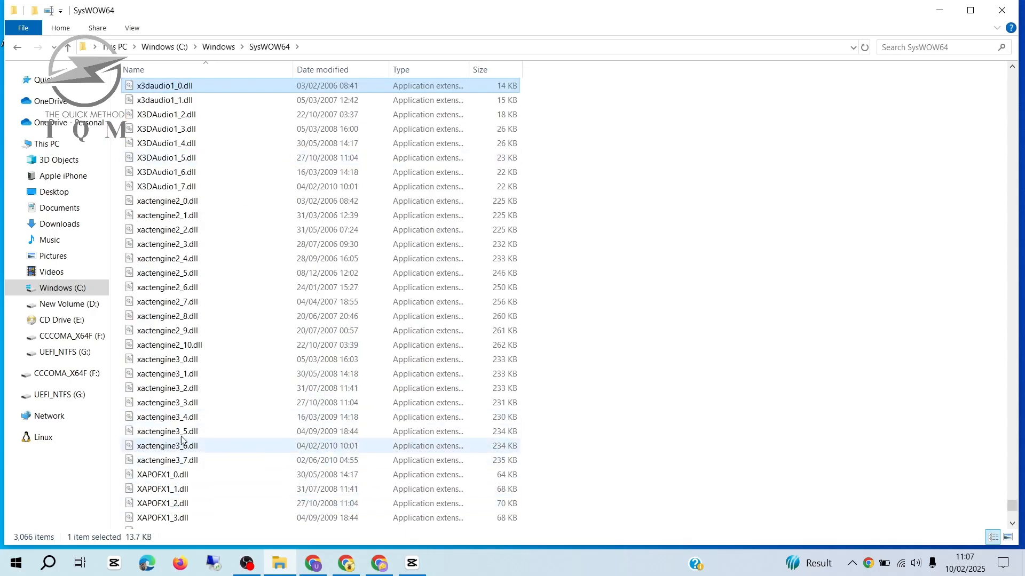
pyautogui.scroll(-3)
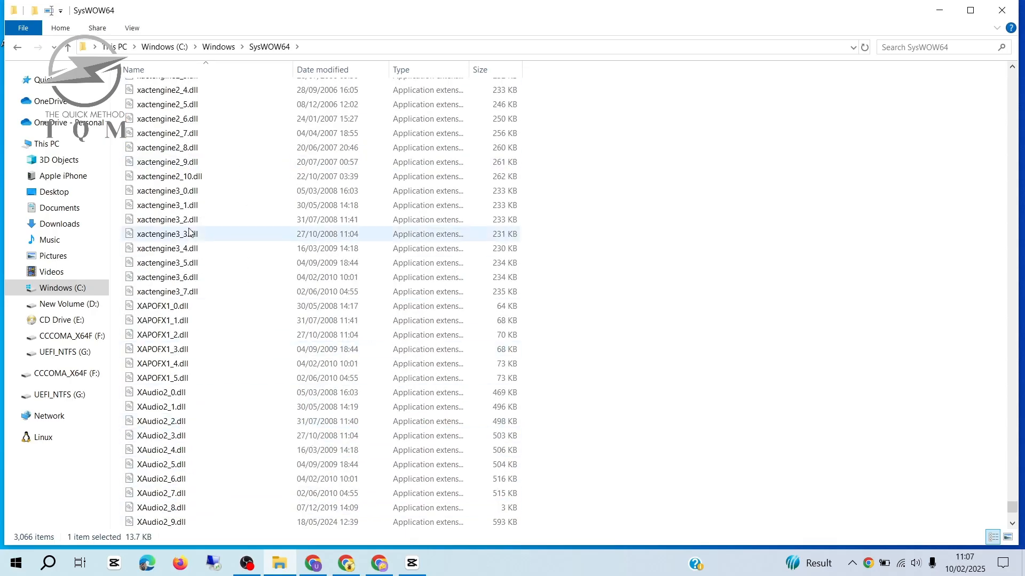
pyautogui.rightClick(159, 291)
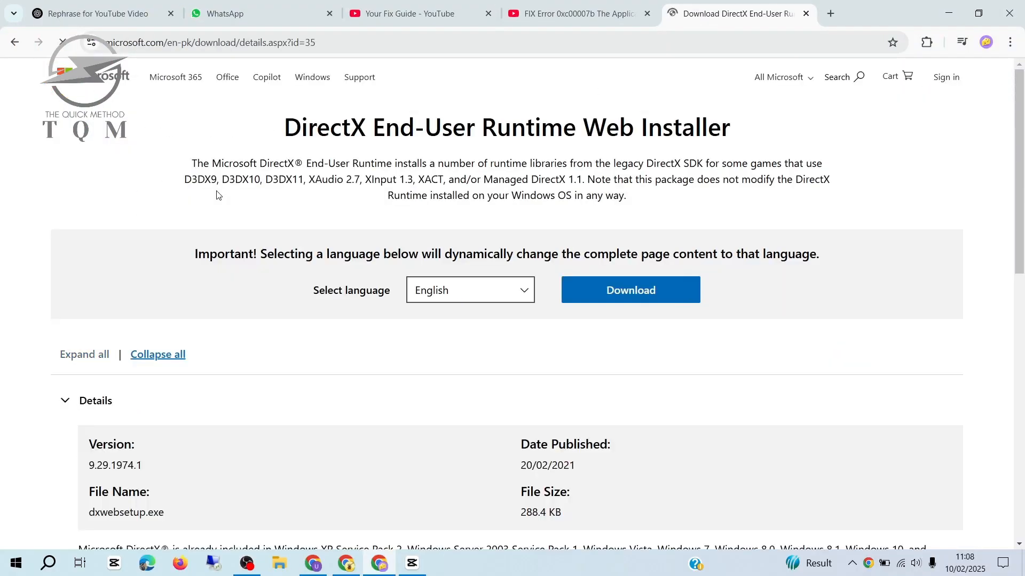
# Download the DirectX End-User Runtime Web Installer and run dxwebsetup.exe from Downloads.
pyautogui.click(630, 289)
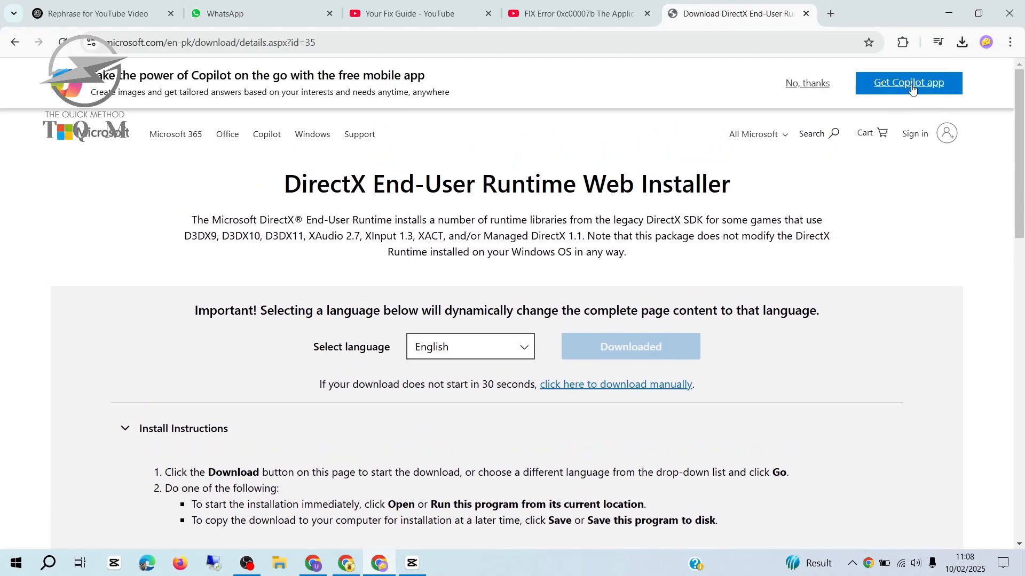
pyautogui.moveTo(951, 48)
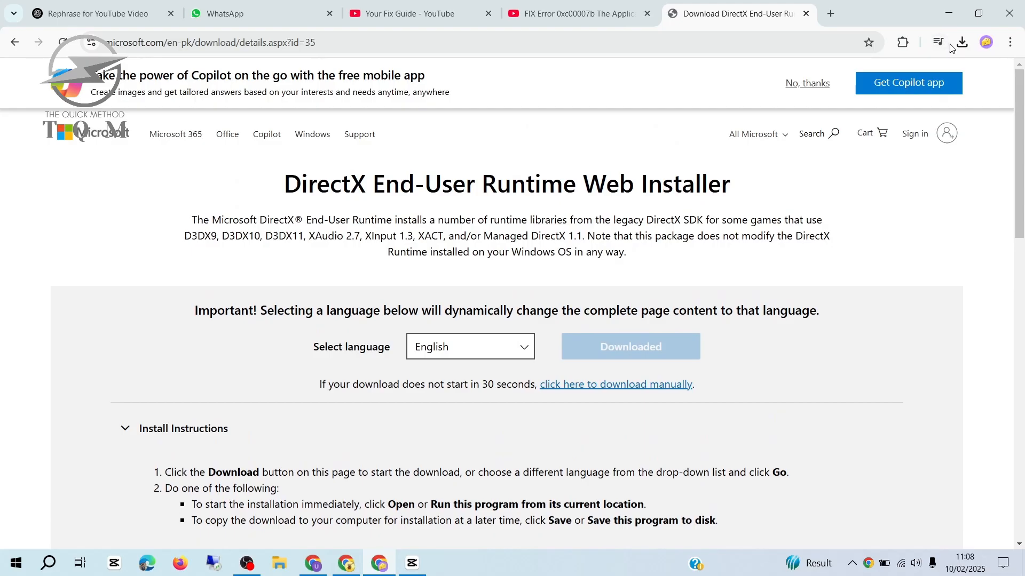
pyautogui.click(962, 41)
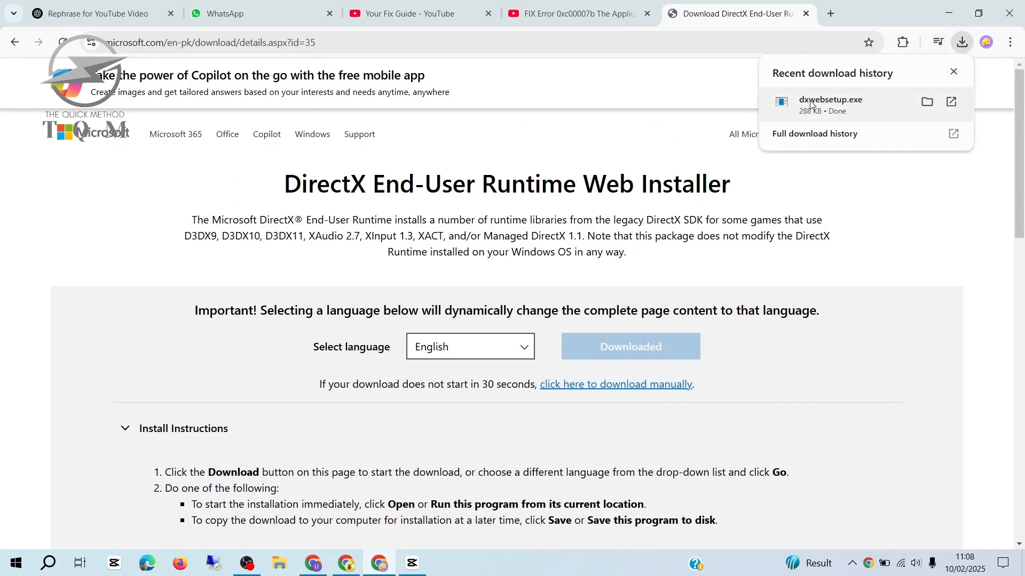
pyautogui.click(953, 72)
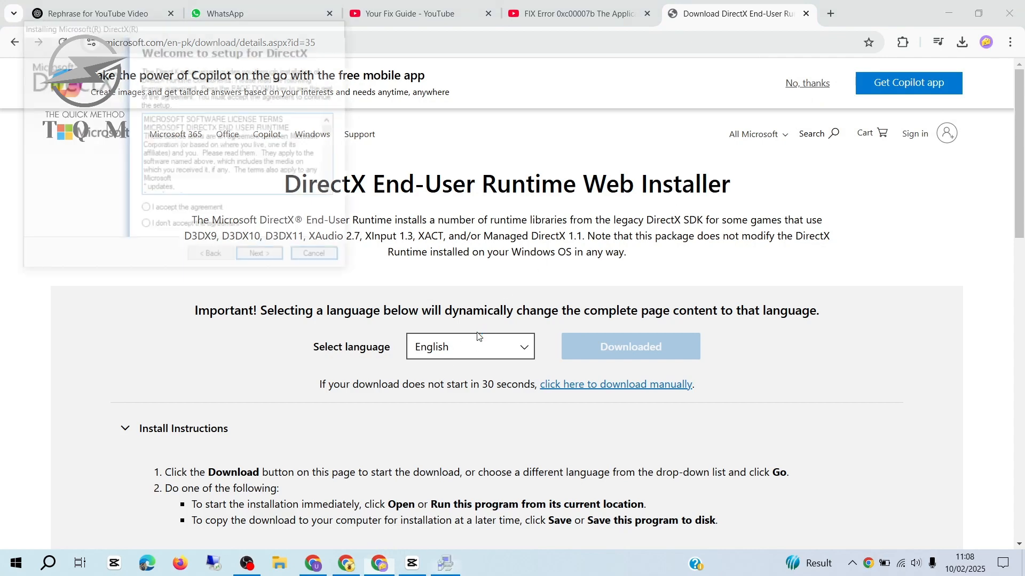
# Accept the DirectX license, untick the Bing Bar offer and begin component installation.
pyautogui.click(146, 210)
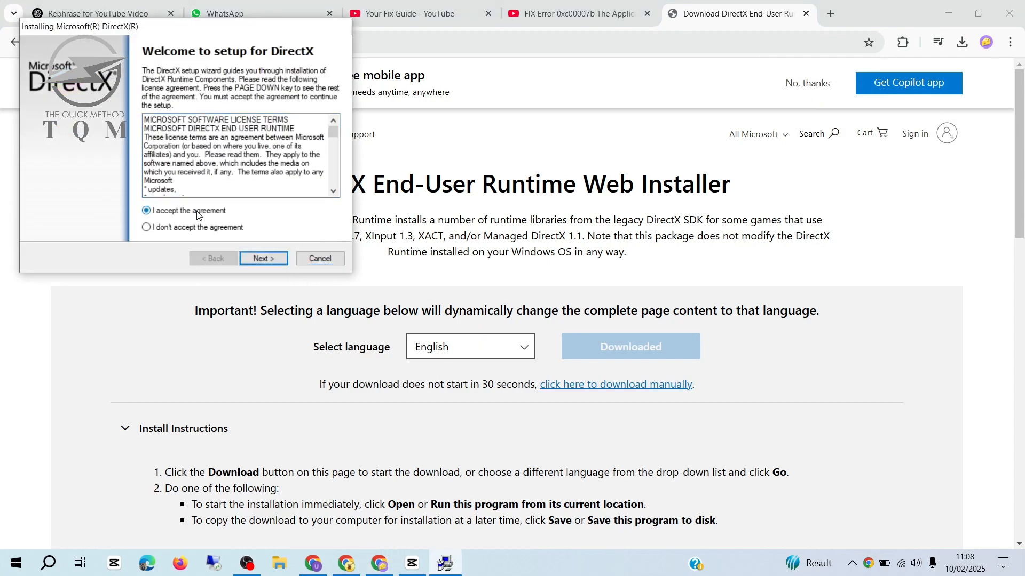
pyautogui.click(263, 259)
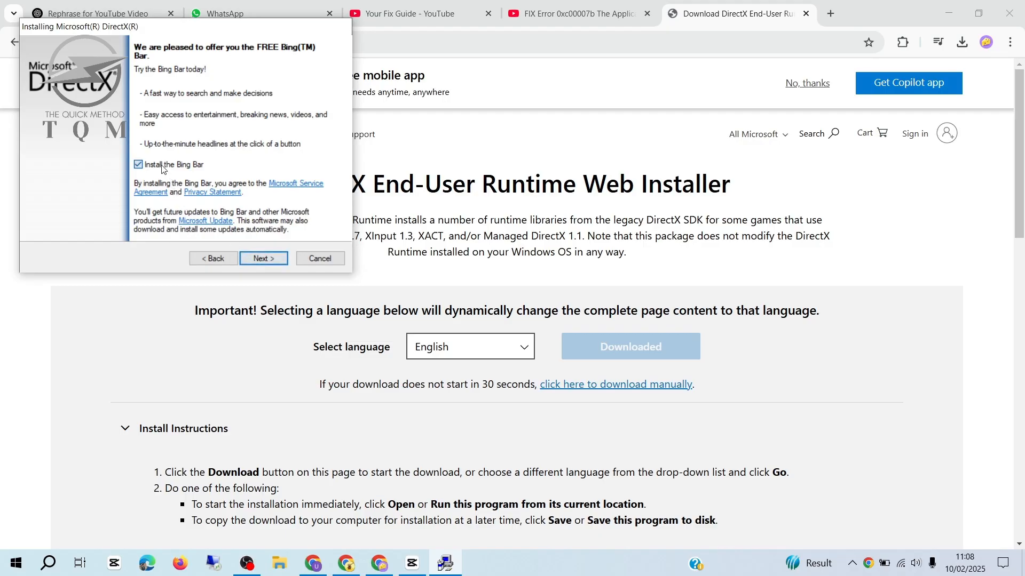
pyautogui.click(137, 165)
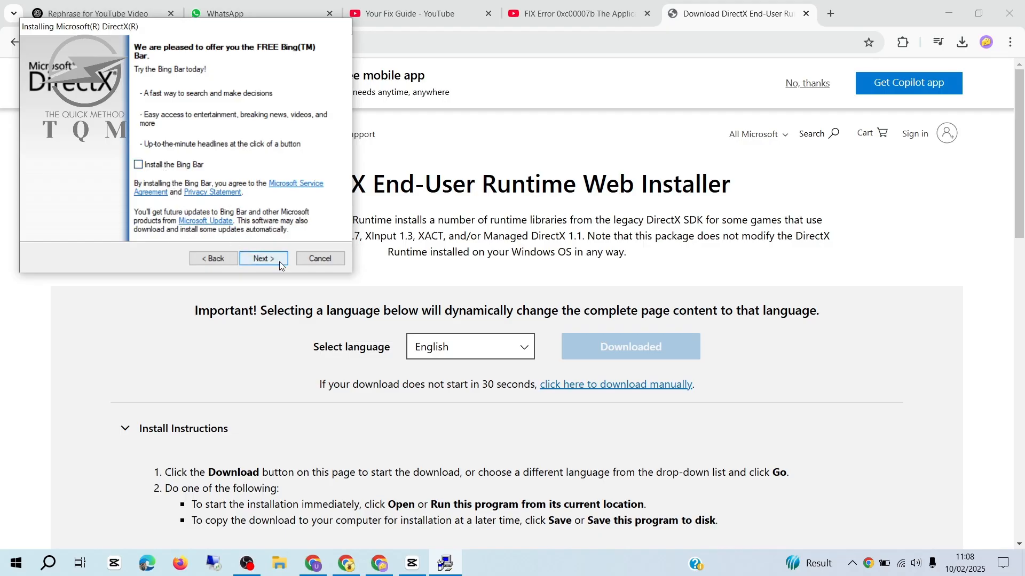
pyautogui.click(263, 258)
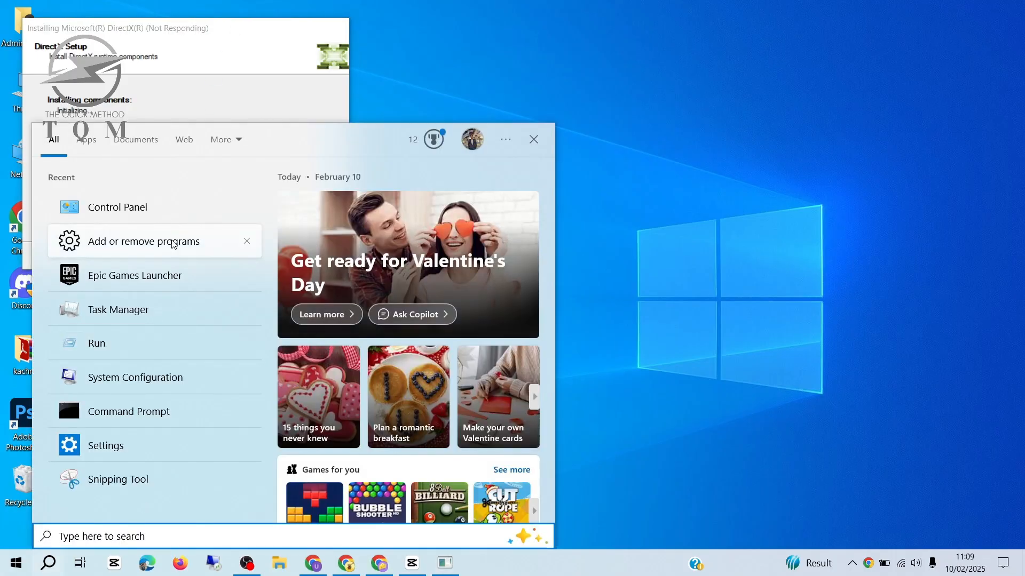
# Run Check for updates on the Windows Update page, then close Settings.
pyautogui.click(106, 445)
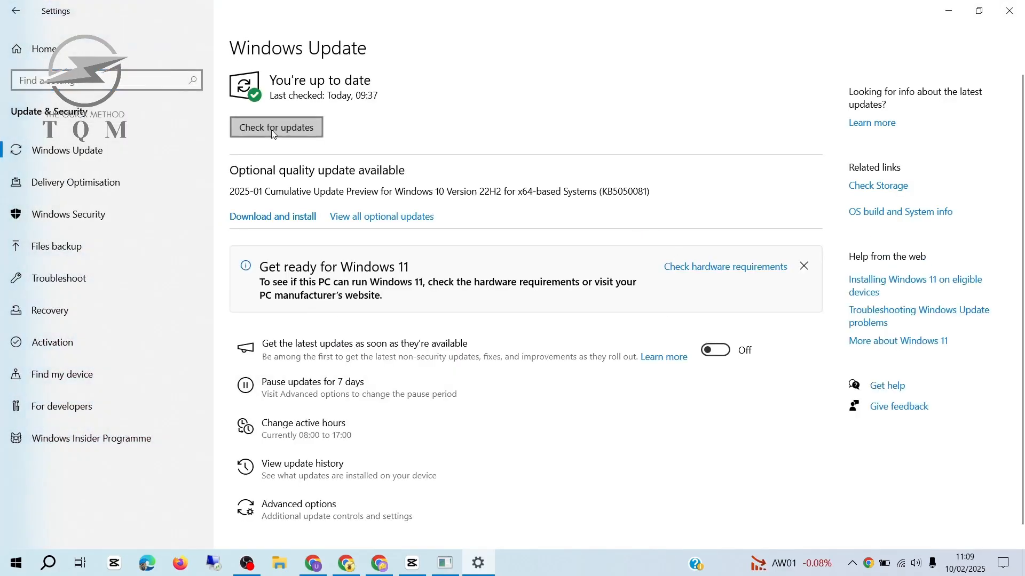
pyautogui.click(276, 127)
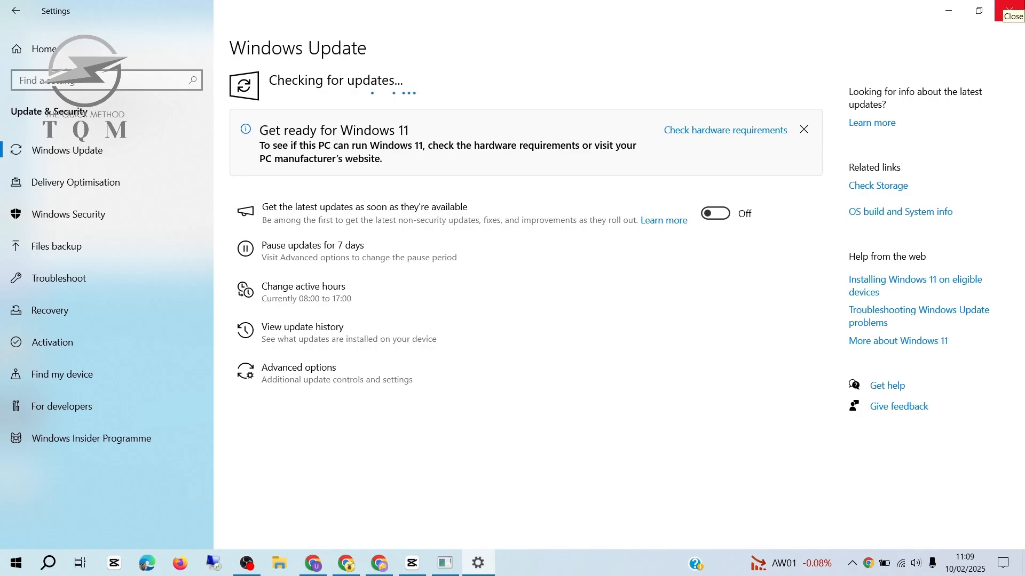
pyautogui.click(1014, 12)
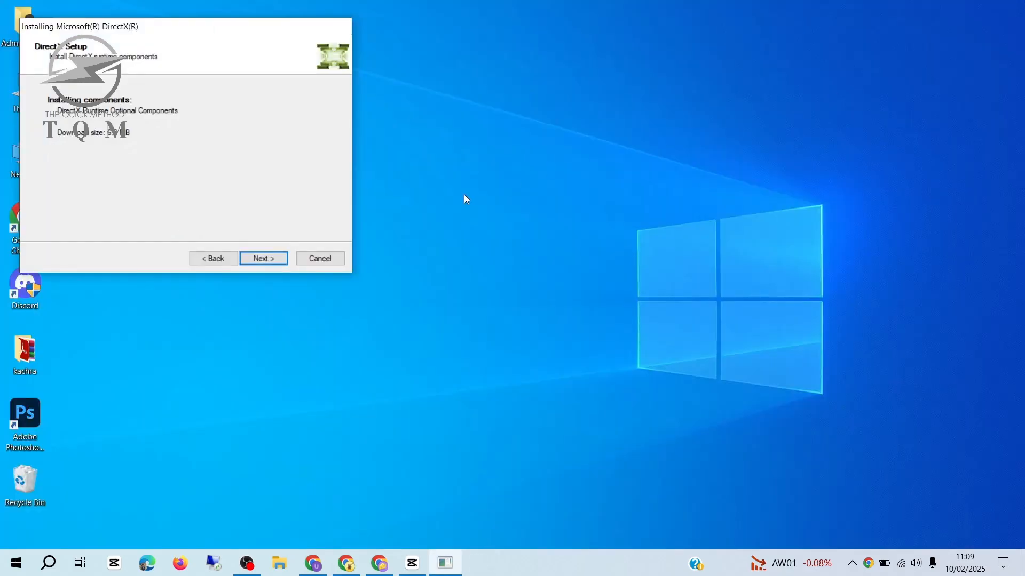